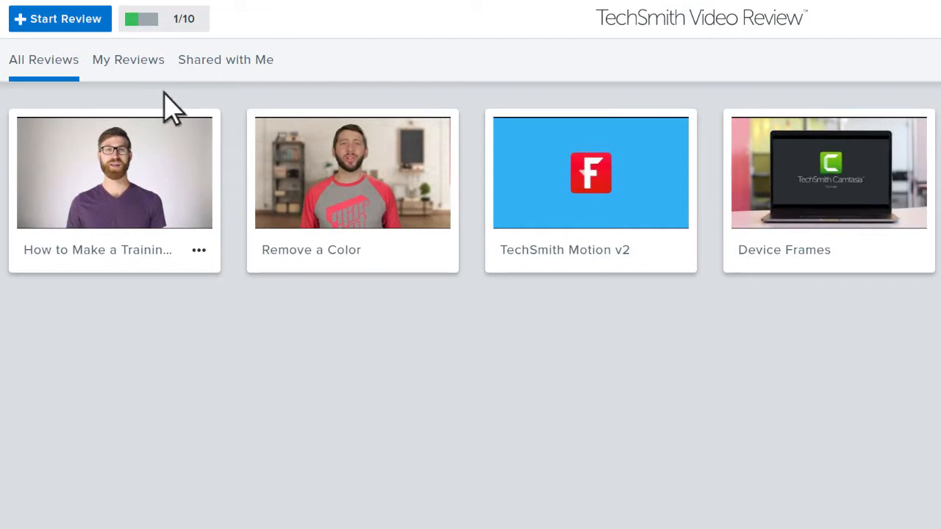
Filter to My Reviews and open the 'How to Make a Training Video' review
{"action": "left_click", "coordinate": [128, 58]}
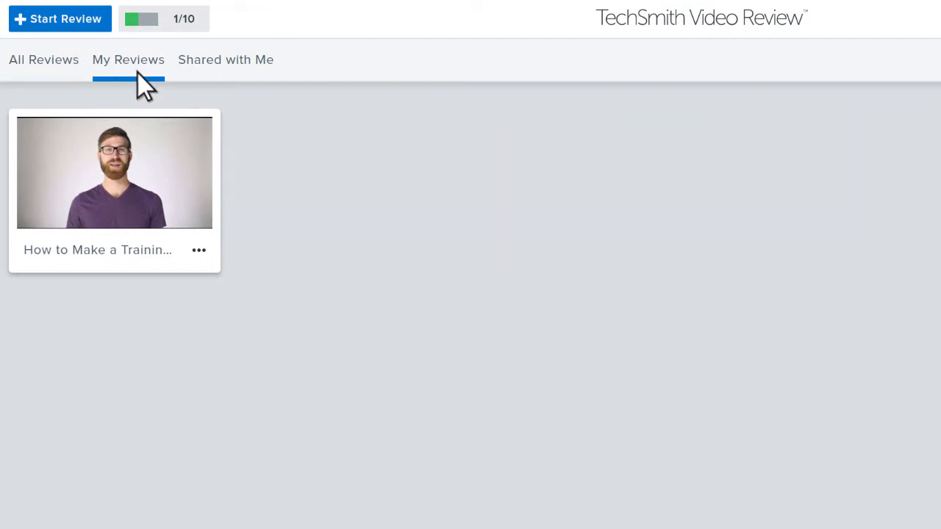
{"action": "mouse_move", "coordinate": [130, 165]}
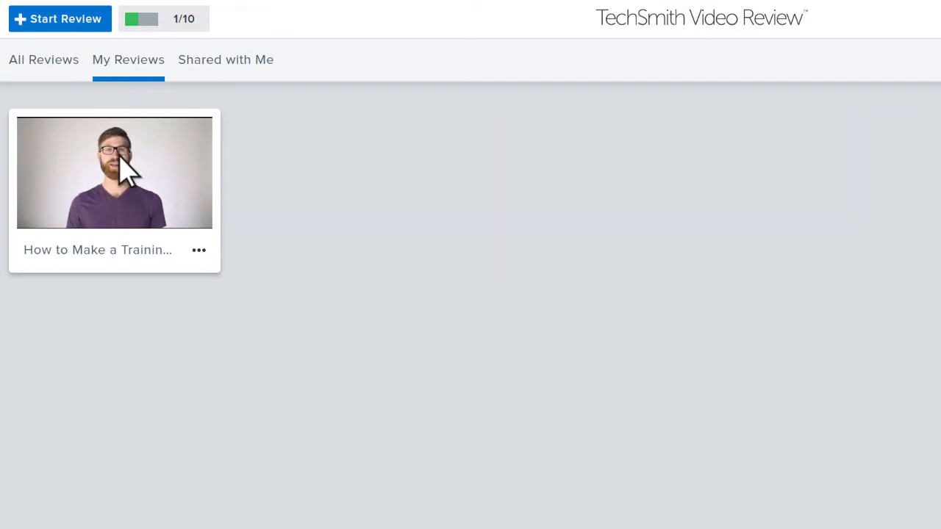
{"action": "left_click", "coordinate": [115, 173]}
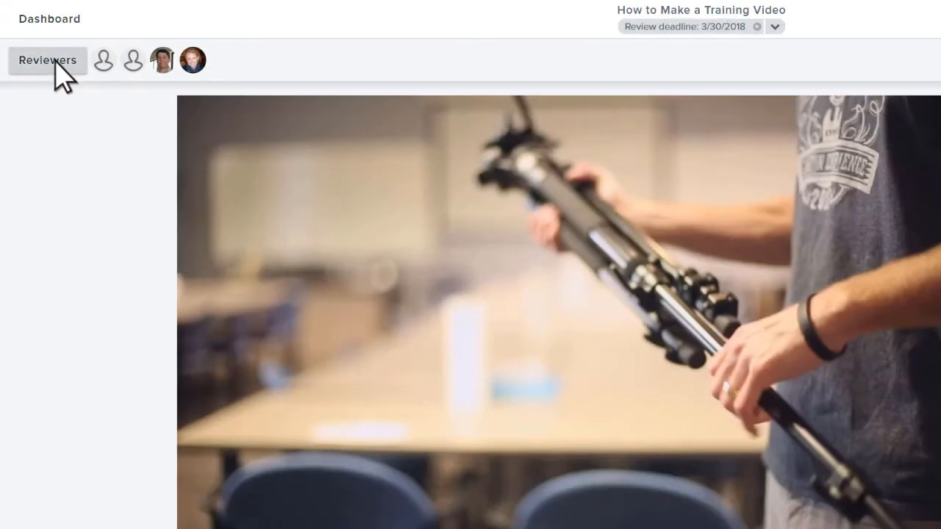
Add a reviewer by email address and remove one existing reviewer from the list
{"action": "left_click", "coordinate": [47, 61]}
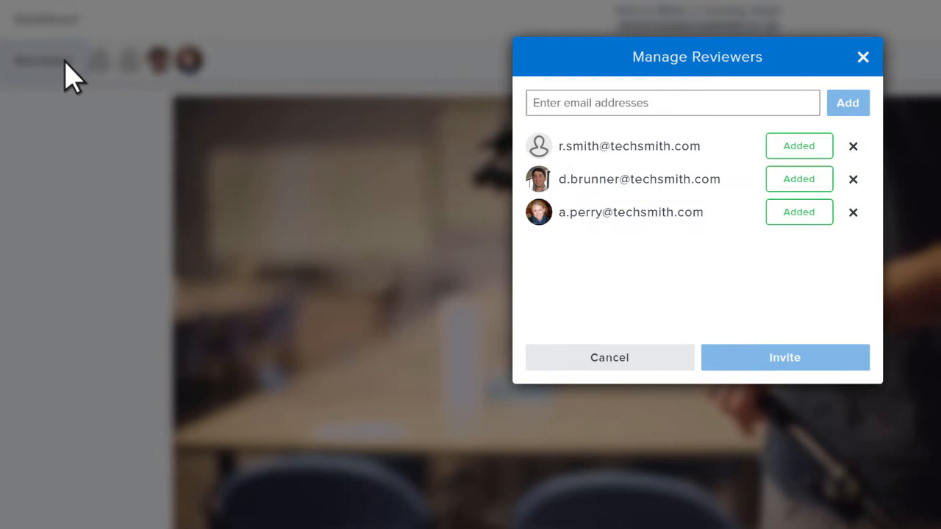
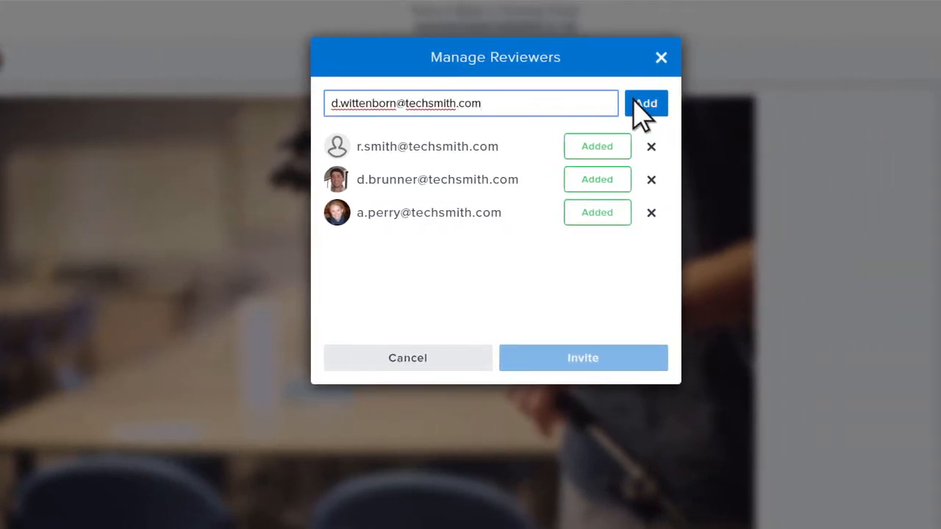
{"action": "left_click", "coordinate": [644, 103]}
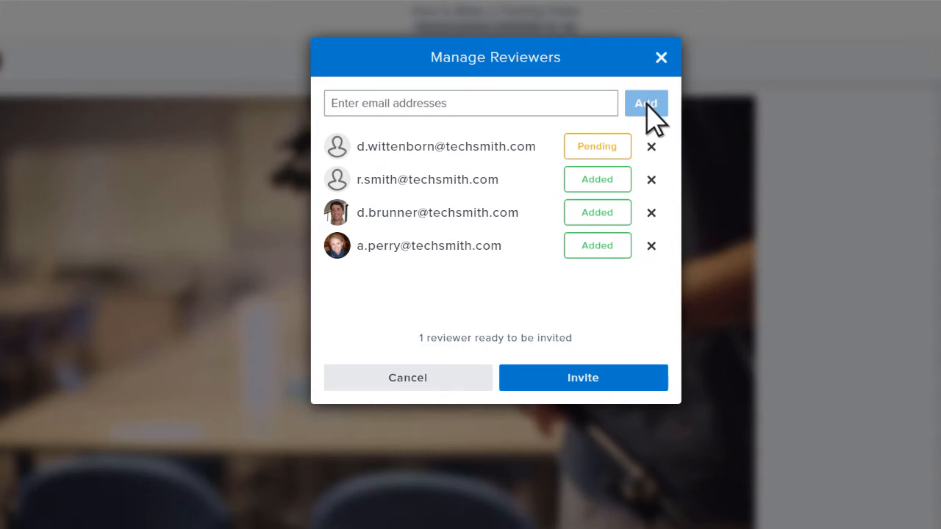
{"action": "left_click", "coordinate": [650, 179]}
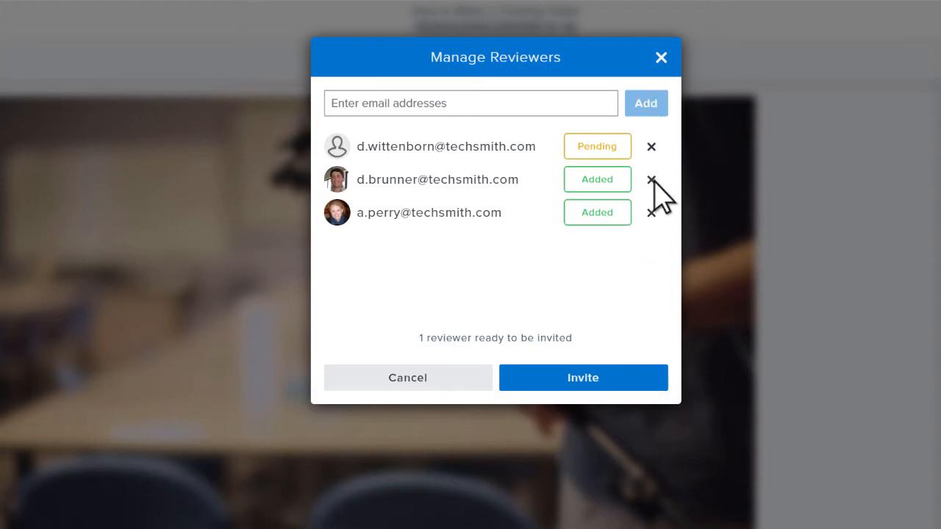
{"action": "mouse_move", "coordinate": [659, 208]}
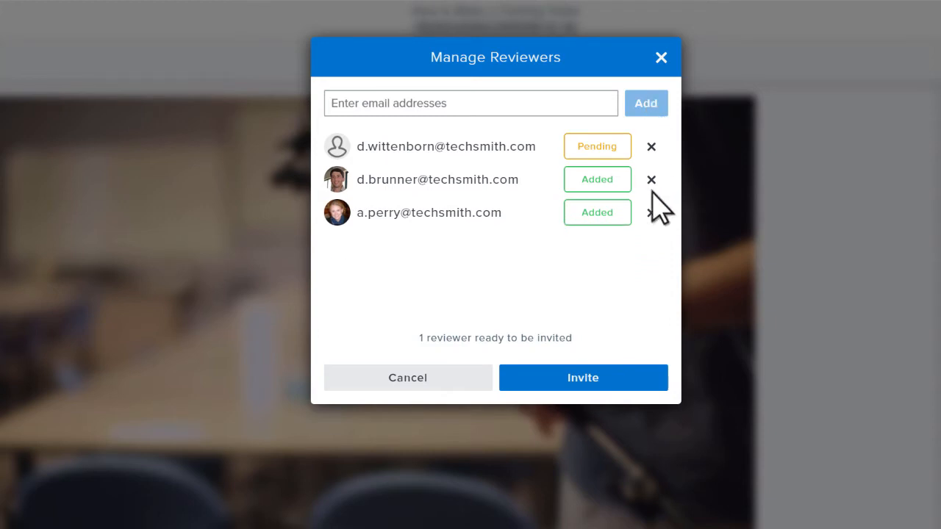
Send the invitation to the new reviewer and dismiss the invitations-sent confirmation
{"action": "left_click", "coordinate": [582, 376]}
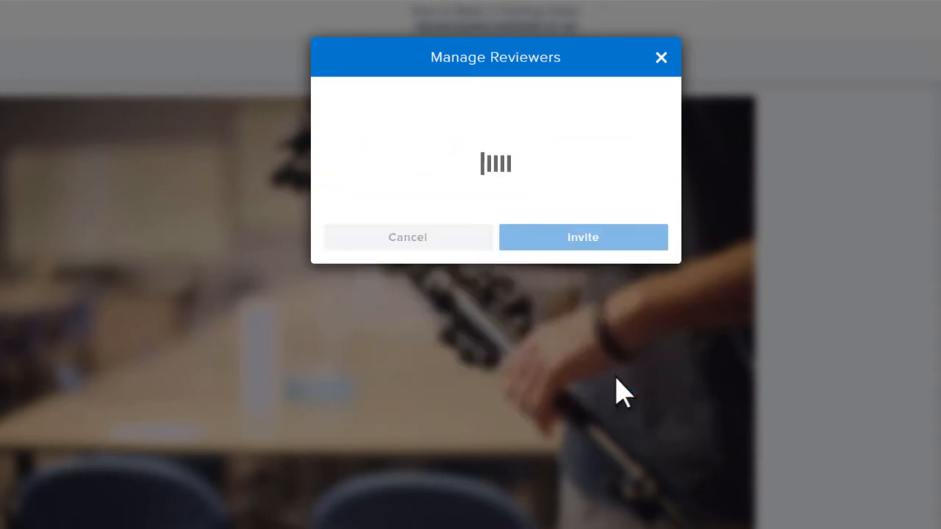
{"action": "left_click", "coordinate": [582, 237]}
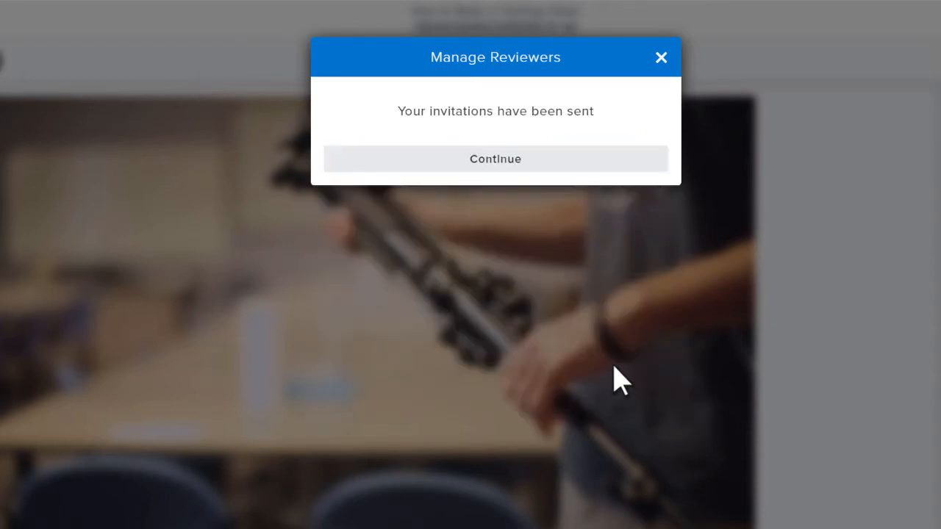
{"action": "left_click", "coordinate": [494, 159]}
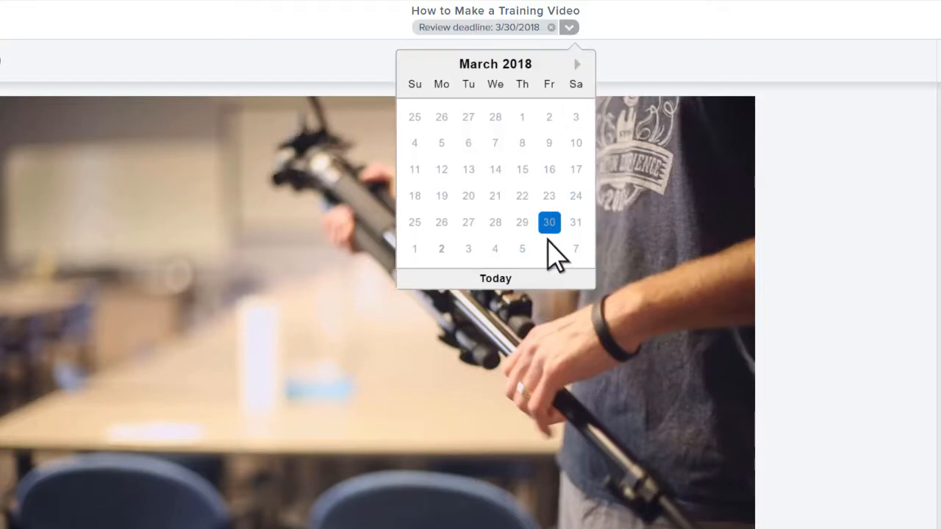
Move the review deadline to a later calendar date and email reviewers about the change
{"action": "left_click", "coordinate": [549, 222]}
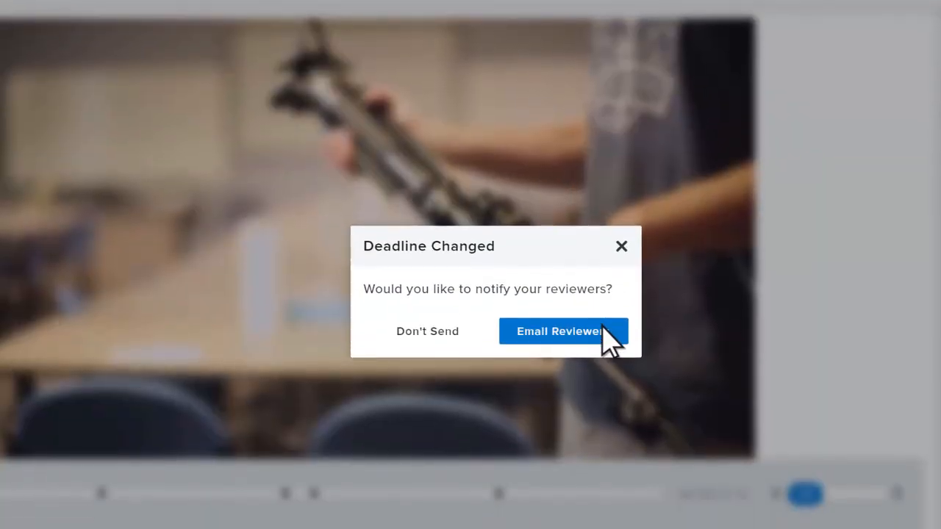
{"action": "left_click", "coordinate": [563, 331]}
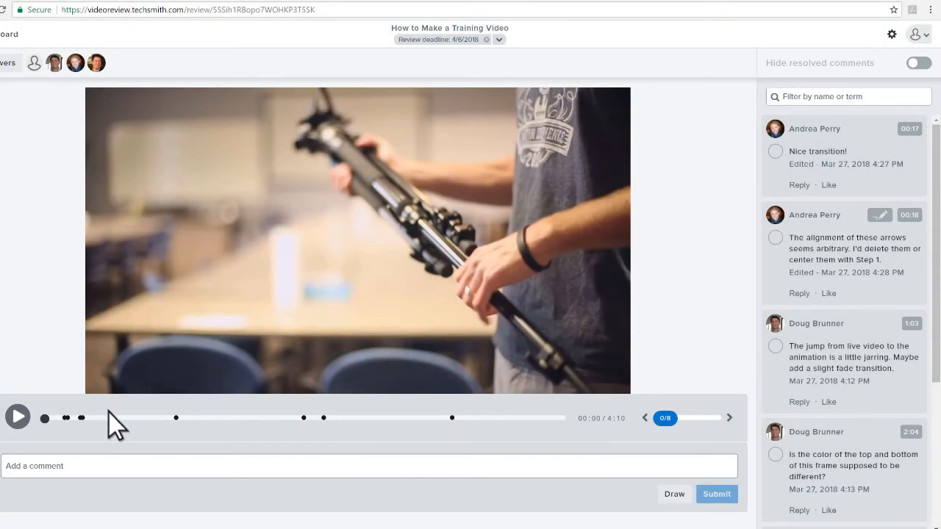
{"action": "left_click", "coordinate": [81, 418]}
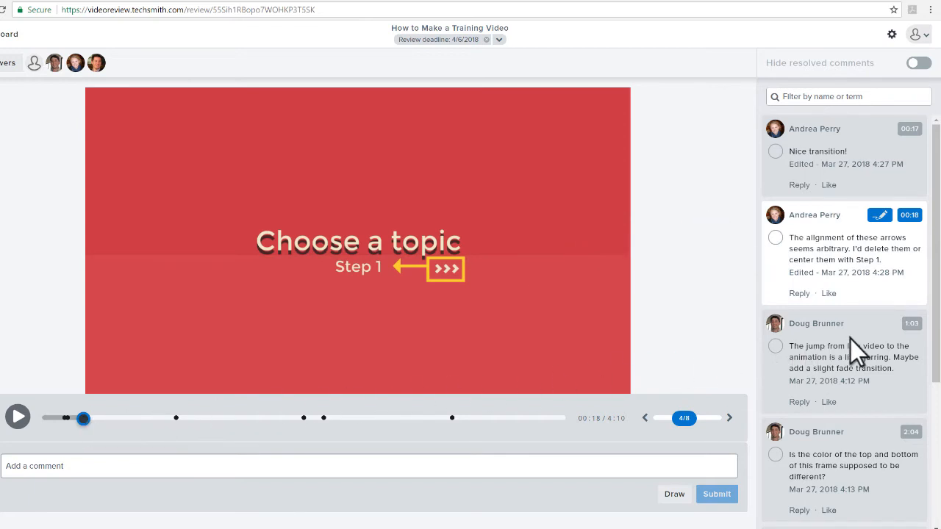
{"action": "left_click", "coordinate": [911, 324]}
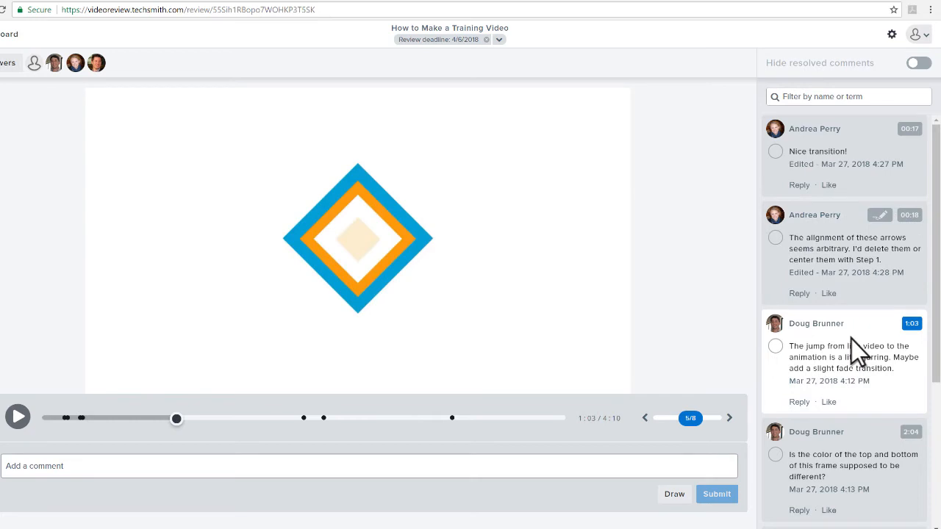
Reply 'I can work on that.' to the 1:03 jarring-transition comment
{"action": "left_click", "coordinate": [798, 401]}
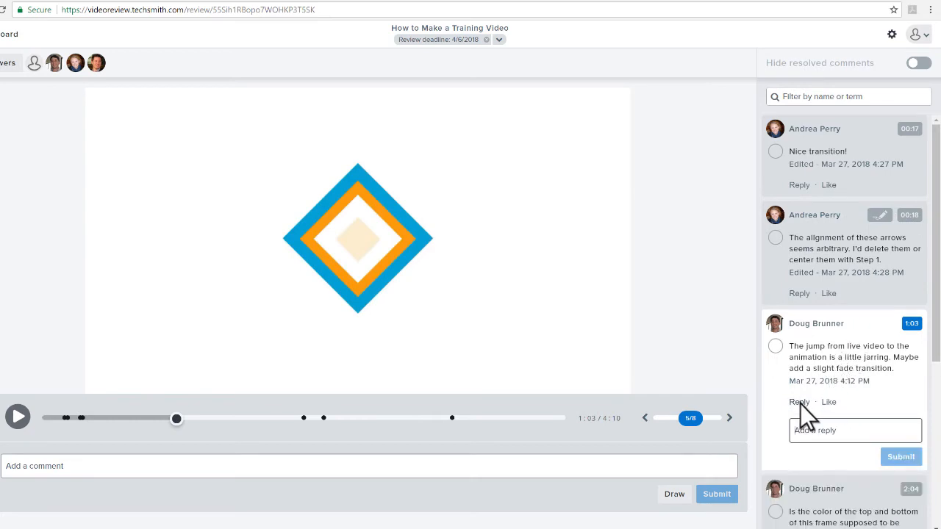
{"action": "type", "text": "I can work on that."}
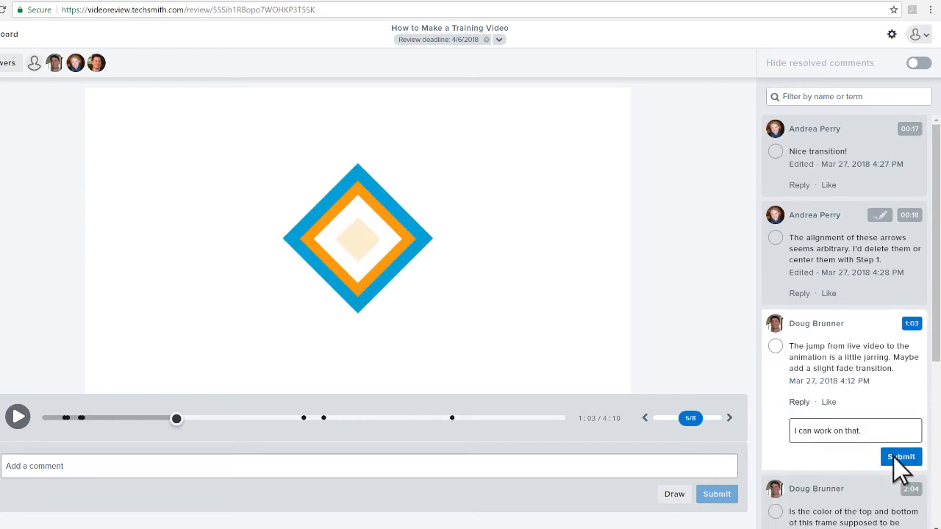
{"action": "left_click", "coordinate": [899, 456]}
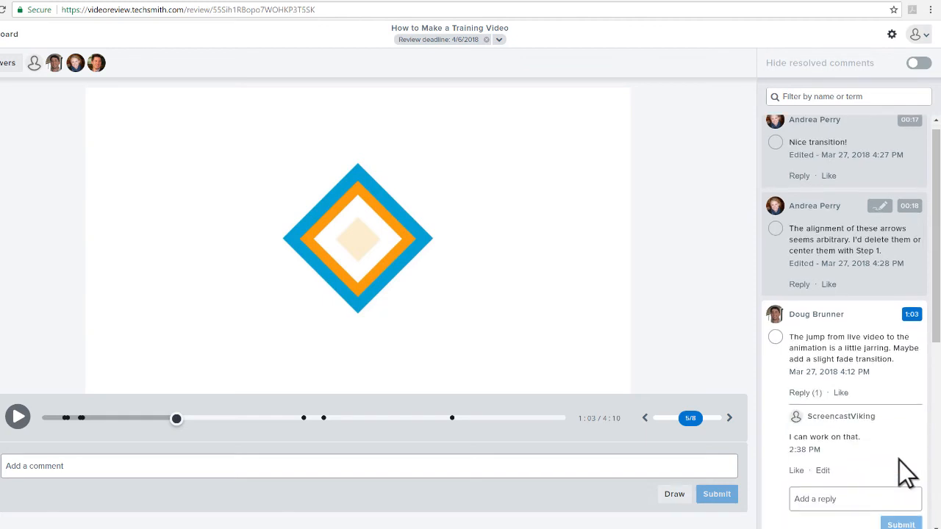
{"action": "mouse_move", "coordinate": [904, 470]}
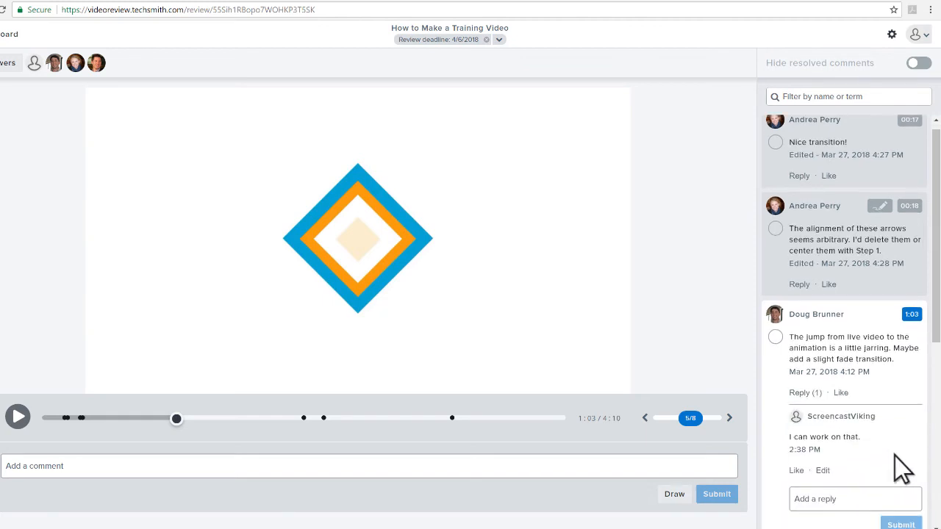
{"action": "mouse_move", "coordinate": [783, 350]}
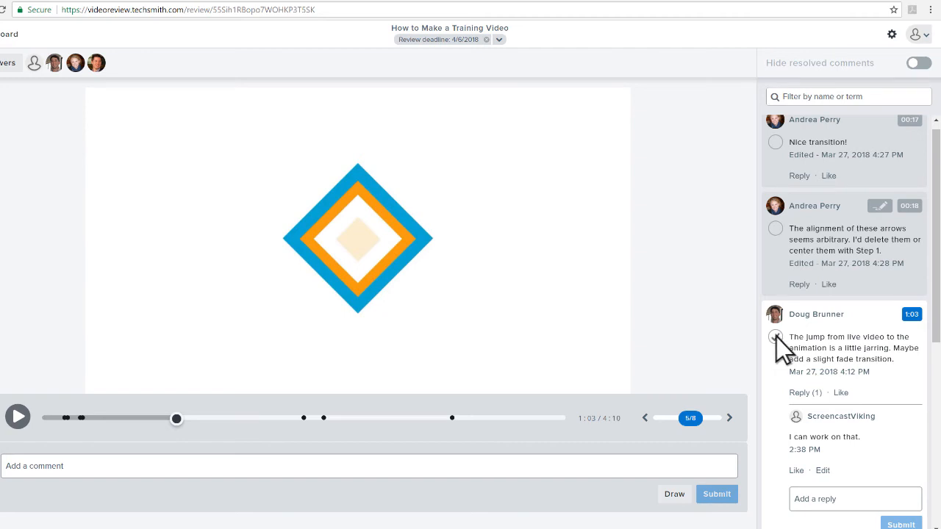
Mark the transition comment resolved and hide resolved comments from the list
{"action": "left_click", "coordinate": [775, 336]}
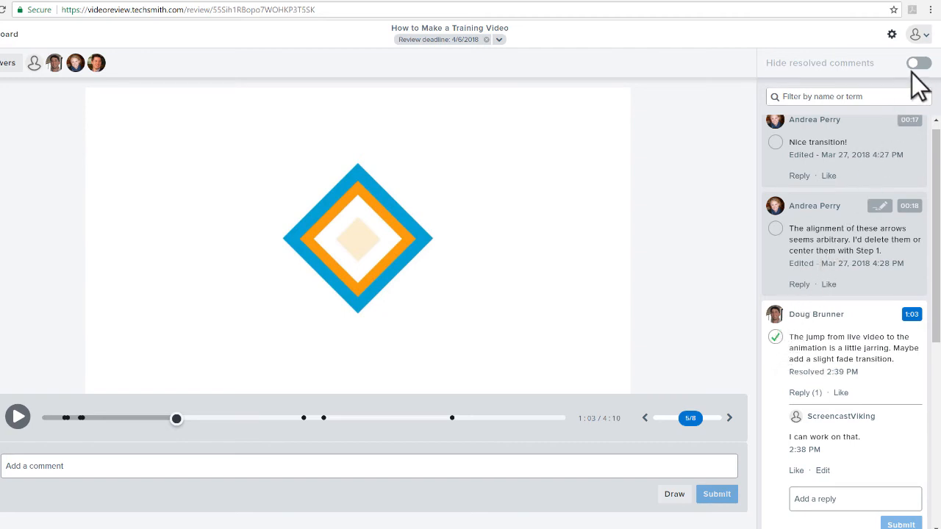
{"action": "left_click", "coordinate": [918, 62]}
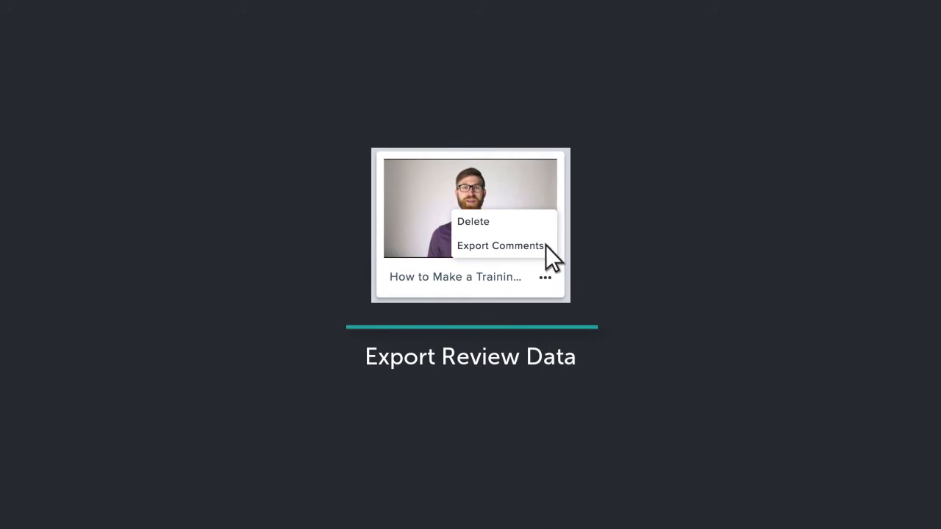
{"action": "left_click", "coordinate": [500, 245]}
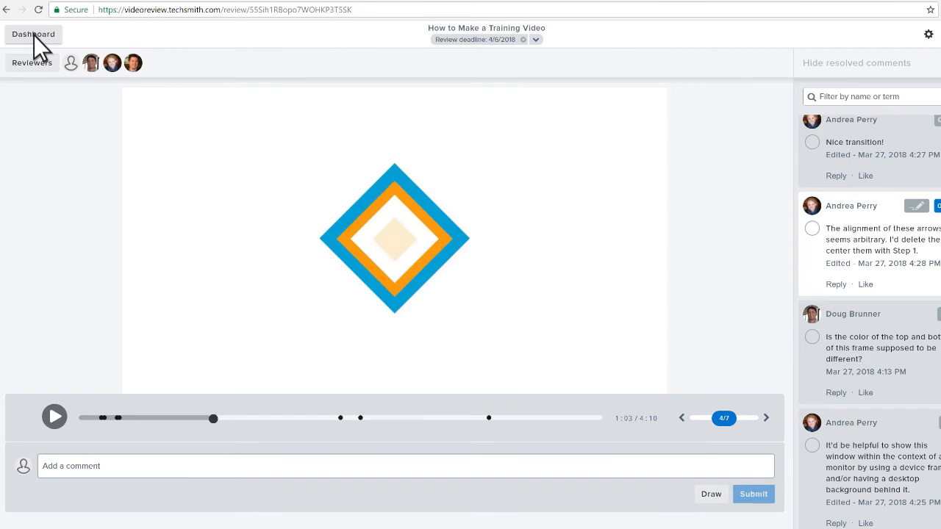
Return to the dashboard and export the training video review's comments from its ••• menu
{"action": "left_click", "coordinate": [32, 34]}
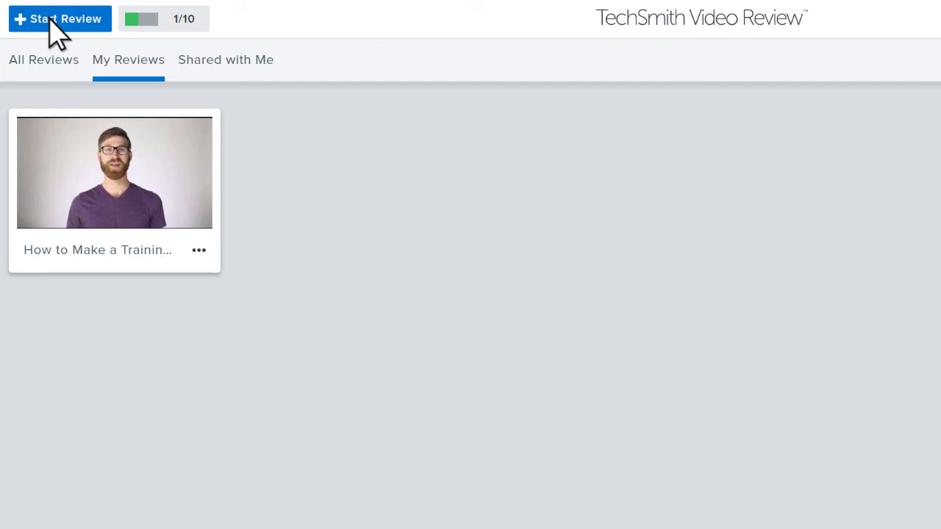
{"action": "mouse_move", "coordinate": [198, 250]}
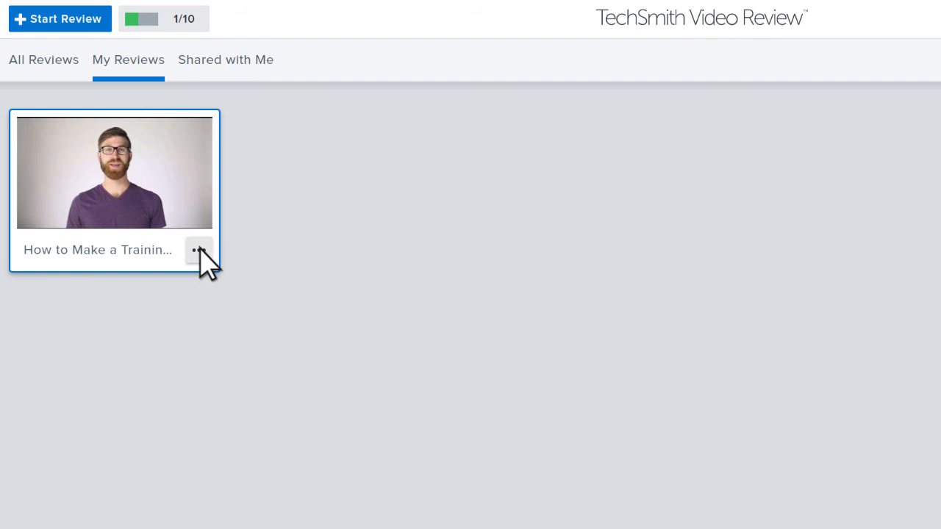
{"action": "left_click", "coordinate": [198, 250]}
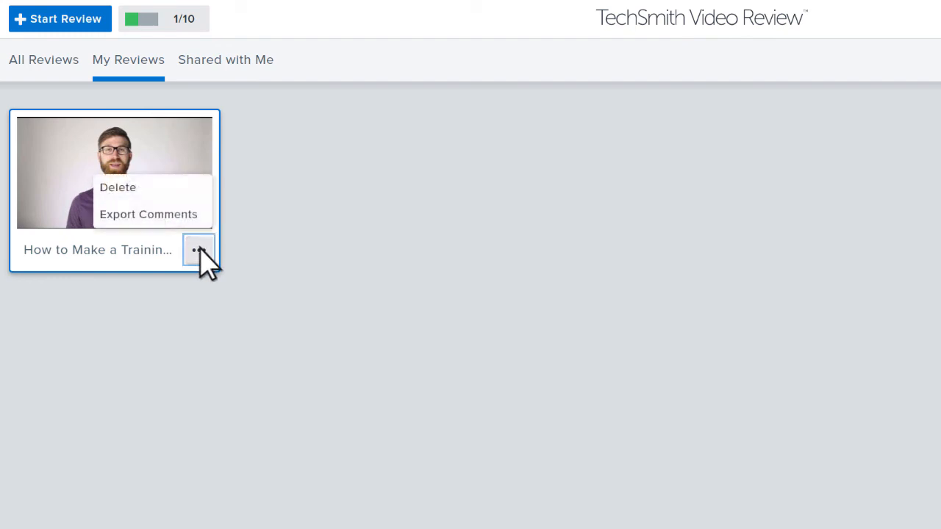
{"action": "mouse_move", "coordinate": [209, 221]}
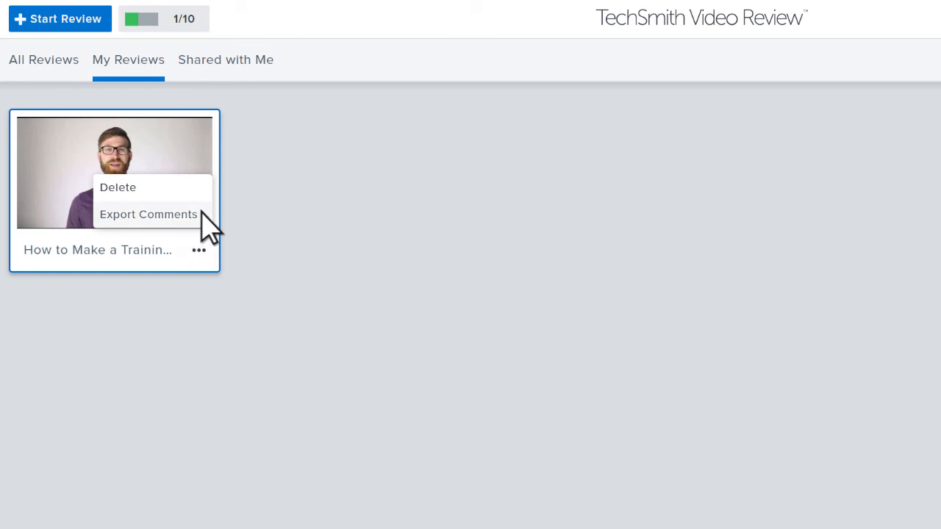
{"action": "mouse_move", "coordinate": [198, 213]}
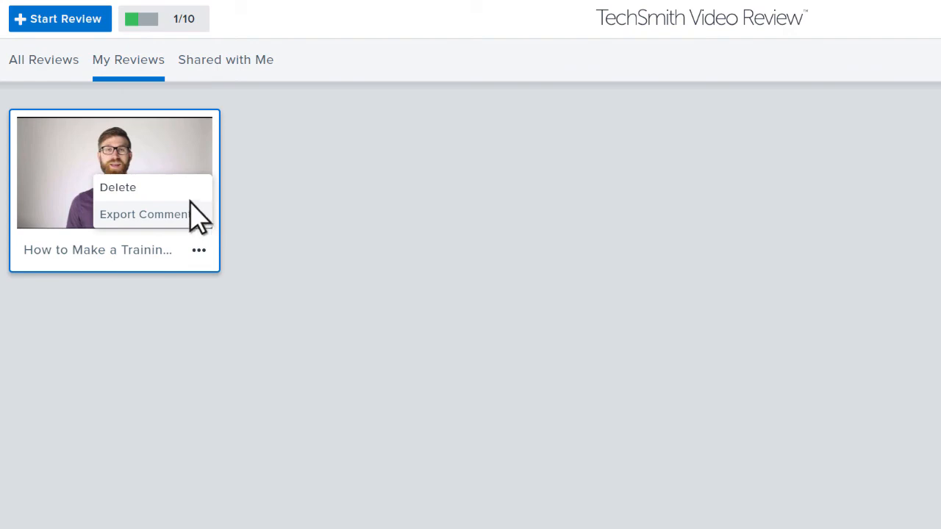
{"action": "left_click", "coordinate": [117, 187]}
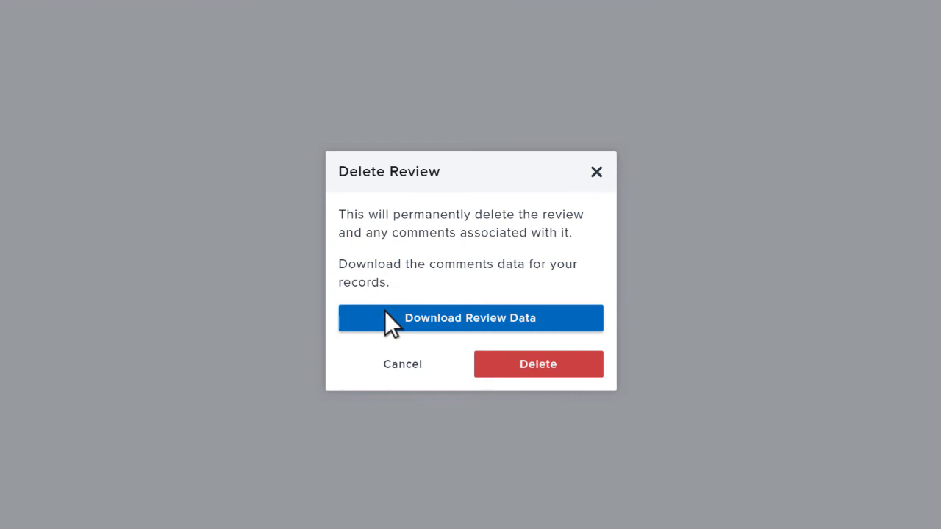
{"action": "mouse_move", "coordinate": [503, 375]}
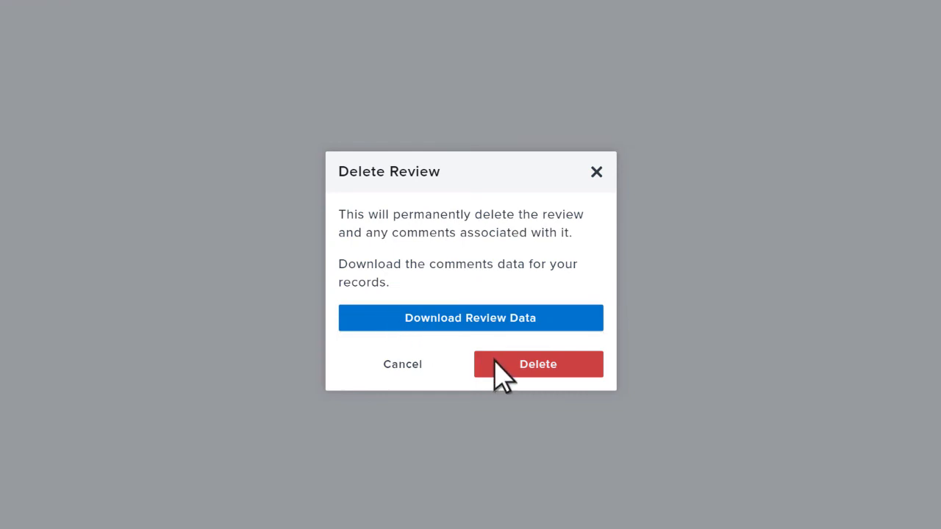